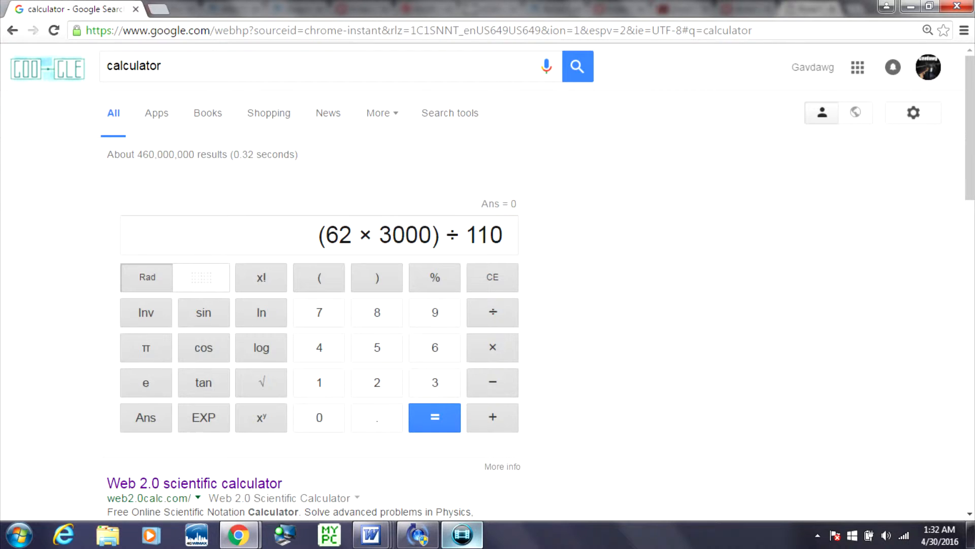
- Evaluate (62 × 3000) ÷ 110 to get 1690.90909091, then clear the result
click(433, 418)
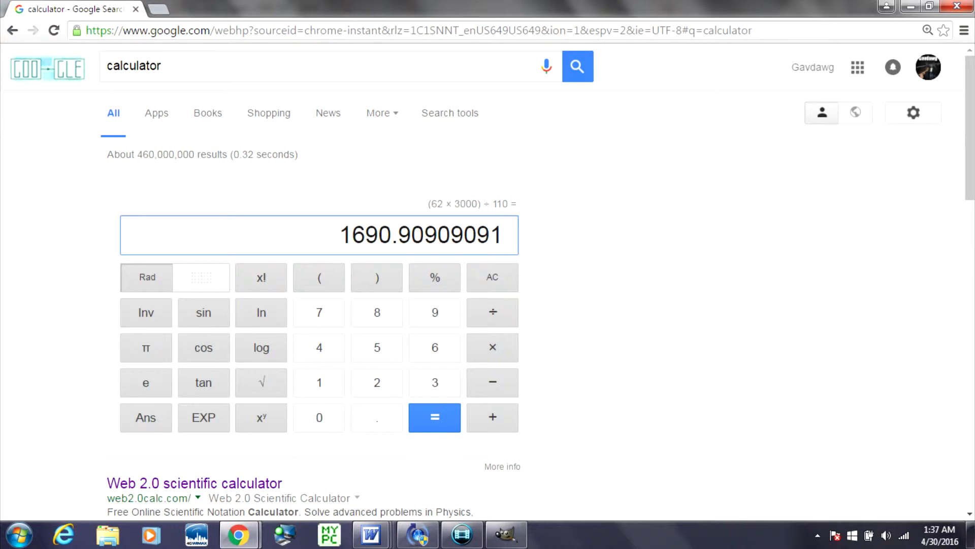
click(492, 277)
text((48 × 3000) ÷ 110)
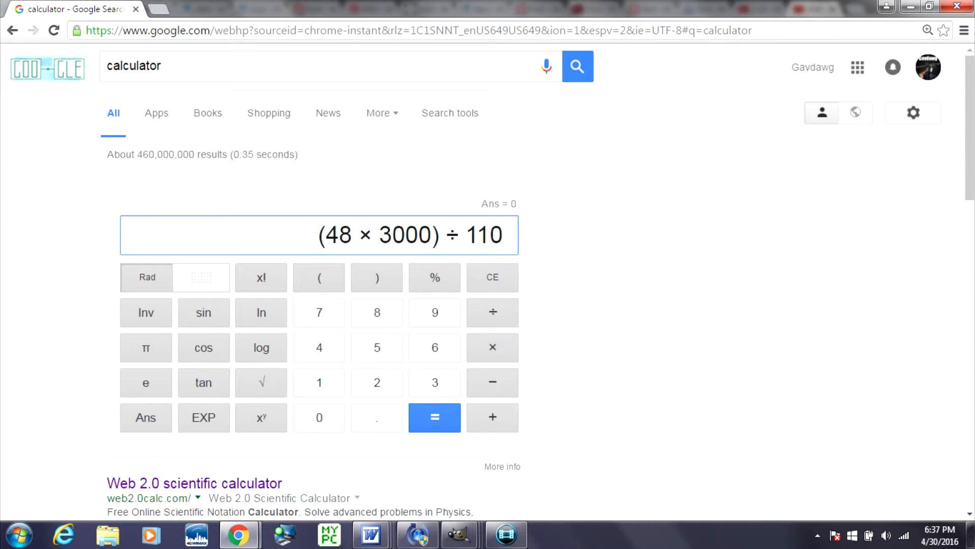
- Evaluate (48 × 3000) ÷ 110 for the 48 cubic-inch tank's shot count
click(434, 417)
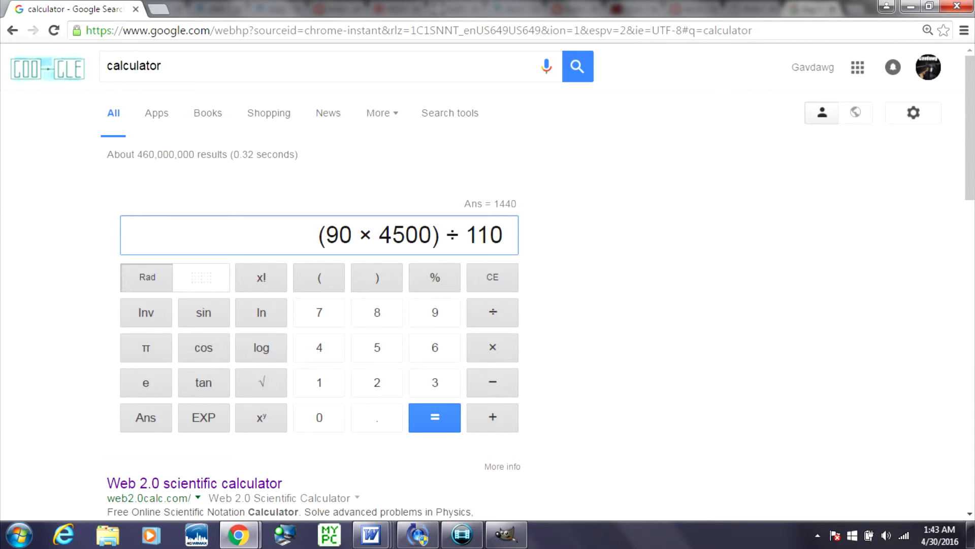
- Evaluate (90 × 4500) ÷ 110 to get 3681.81818182 shots
click(434, 417)
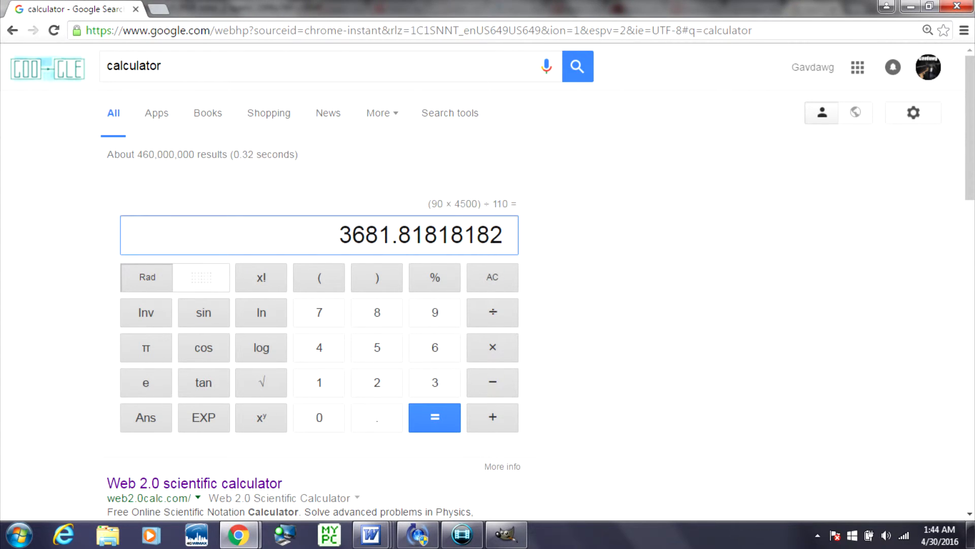